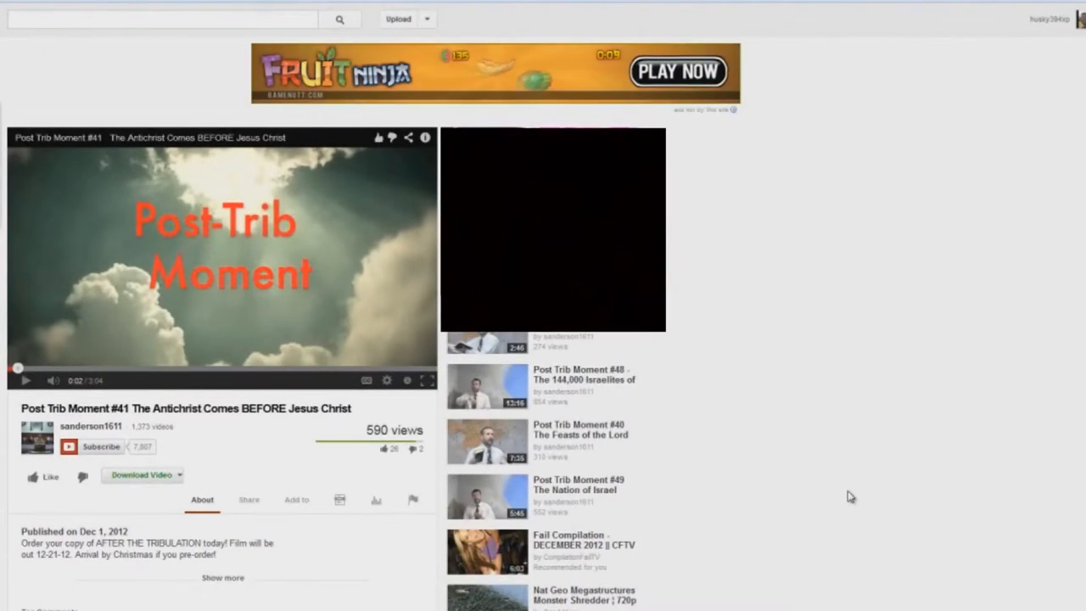
mouse_move(827, 496)
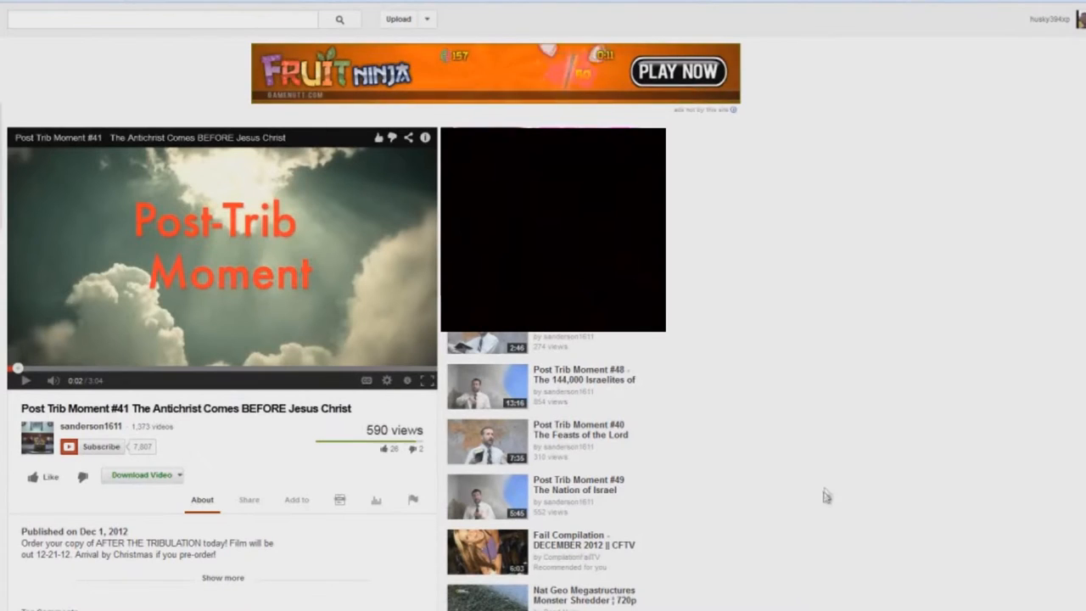
mouse_move(908, 437)
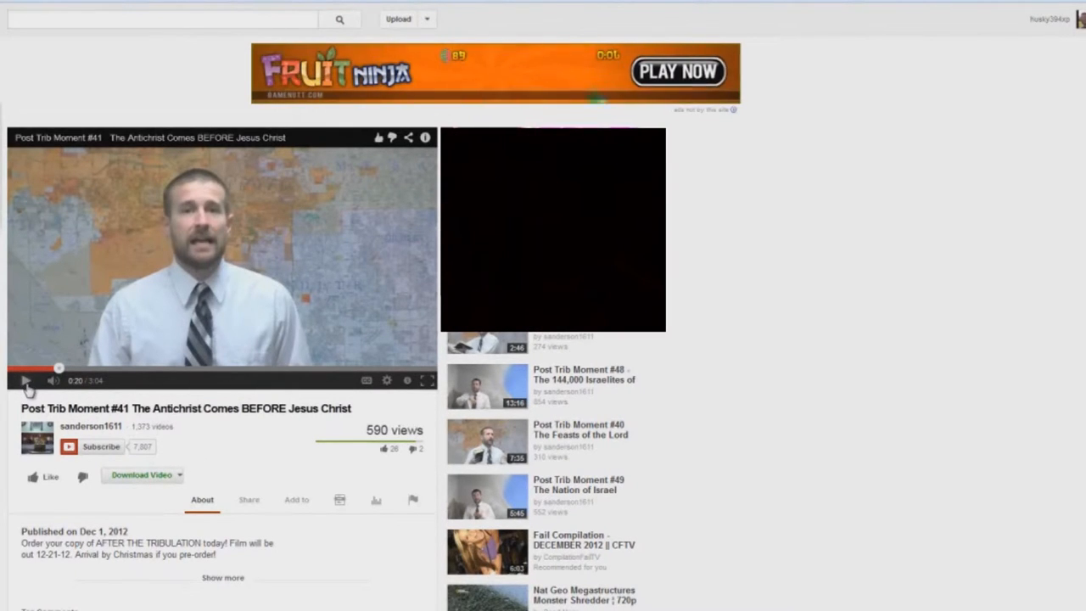
Play the "Post Trib Moment #41" sermon and pause it at 0:31
click(26, 380)
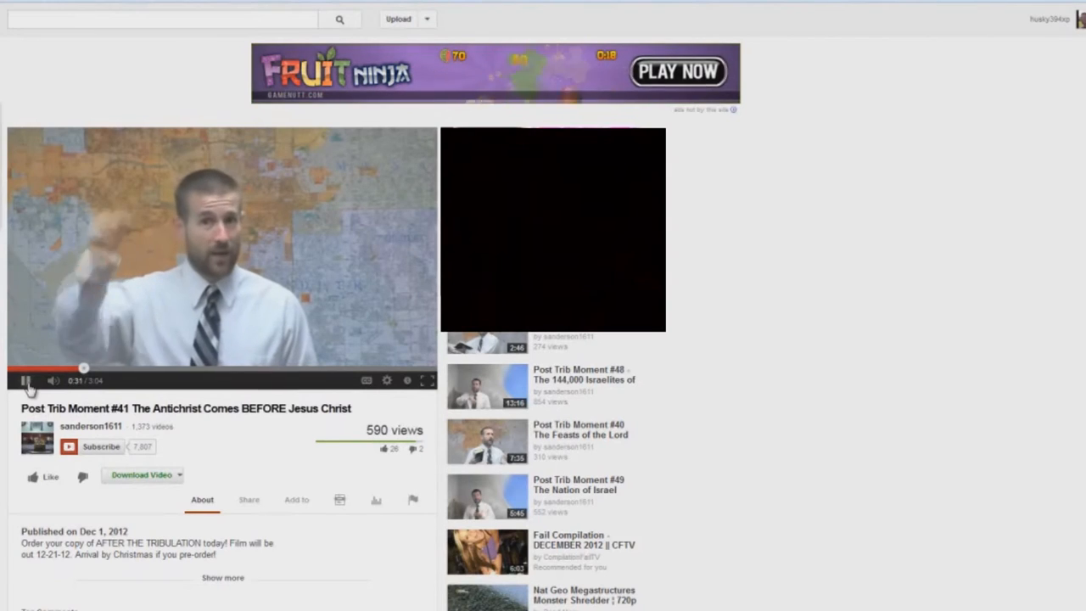
click(25, 380)
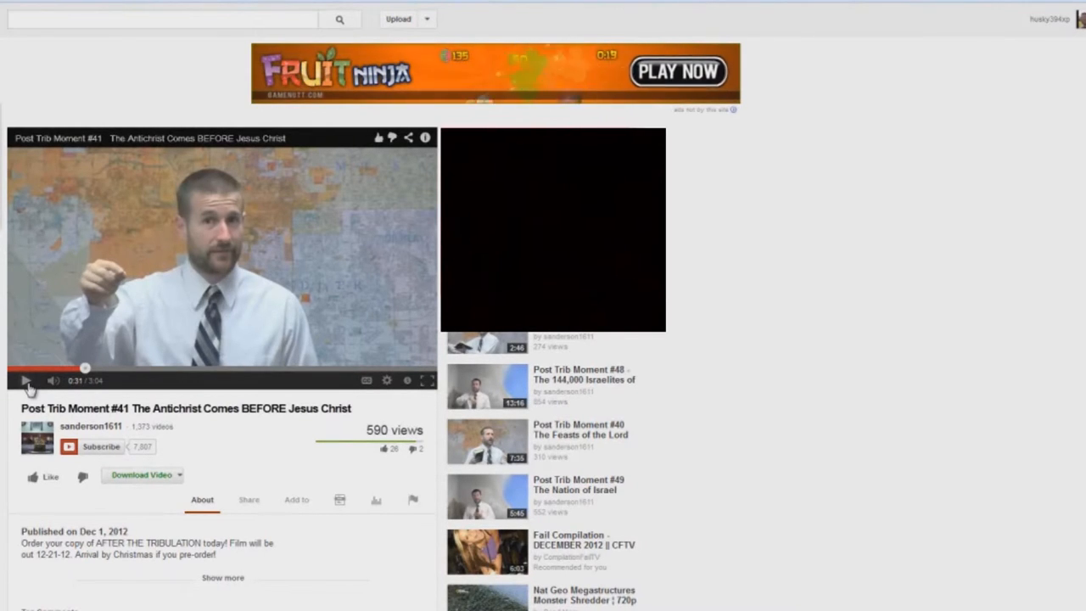
Resume the sermon video and pause it when it reaches 1:02
click(27, 380)
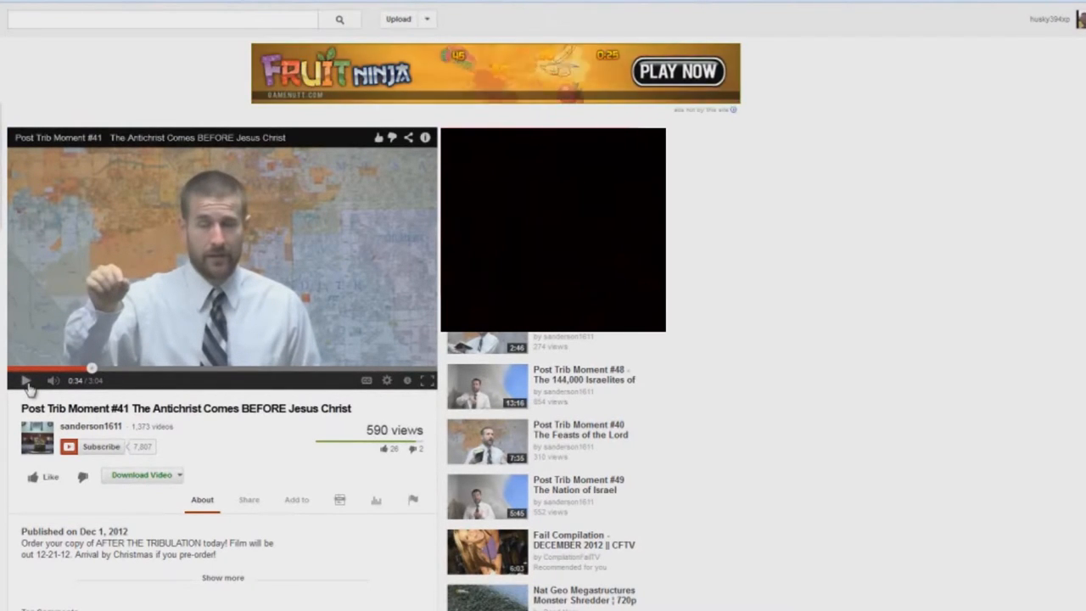
click(26, 380)
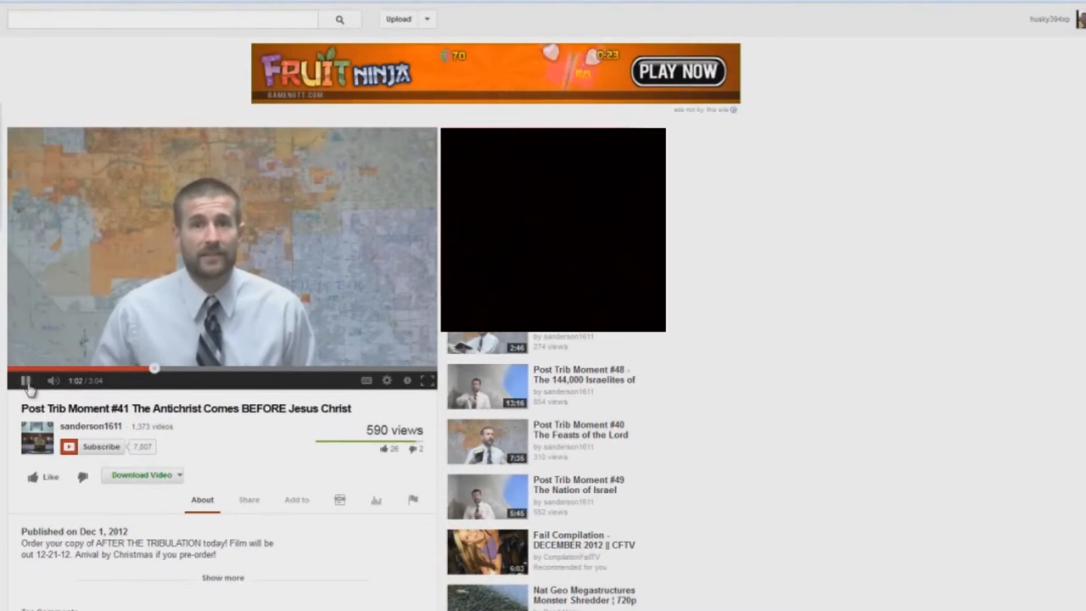
click(26, 380)
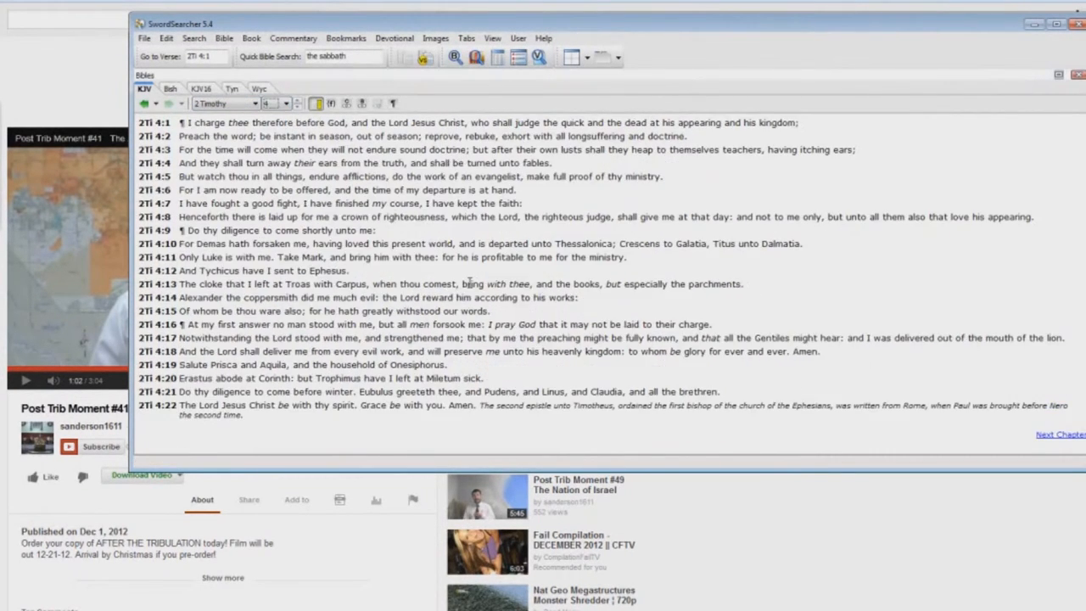
mouse_move(175, 195)
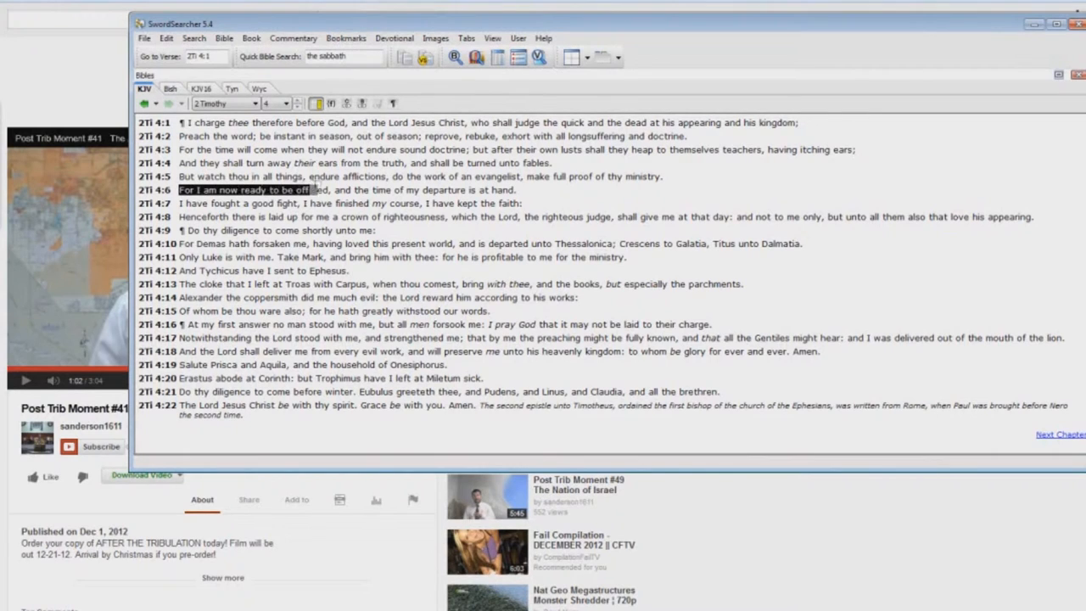
In 2 Timothy 4, highlight verse 6's opening words, then verse 8 phrases ending with "love his appearing"
drag(314, 190, 522, 190)
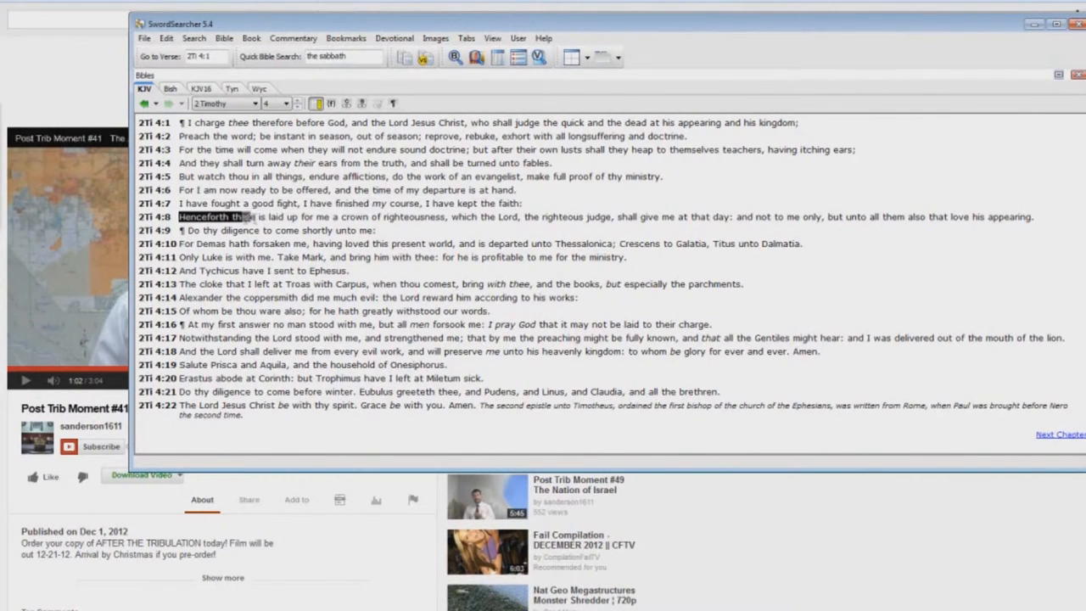
drag(255, 216, 398, 217)
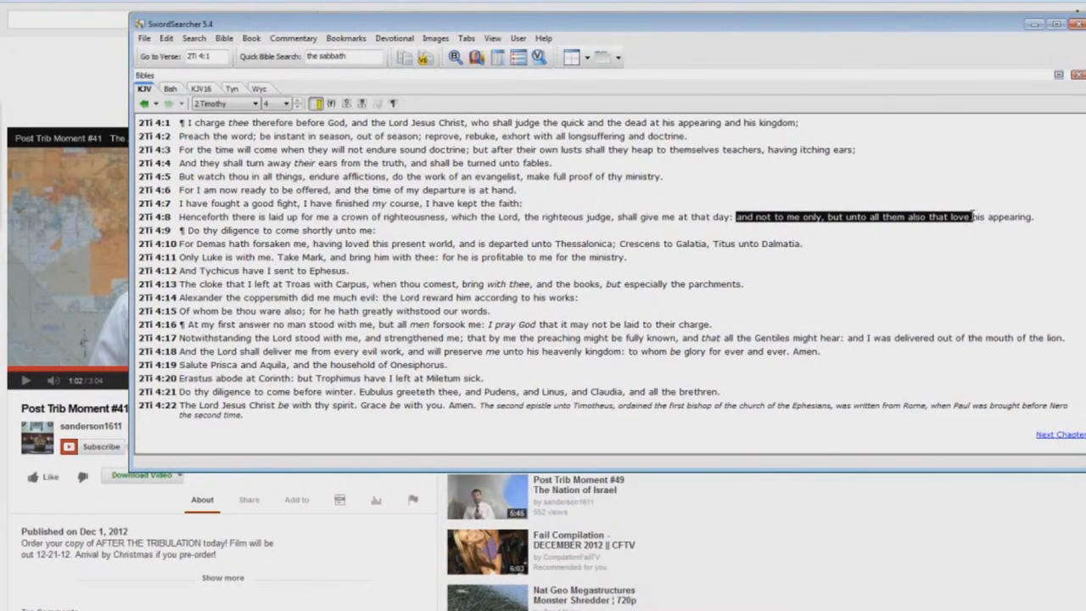
drag(971, 216, 1034, 217)
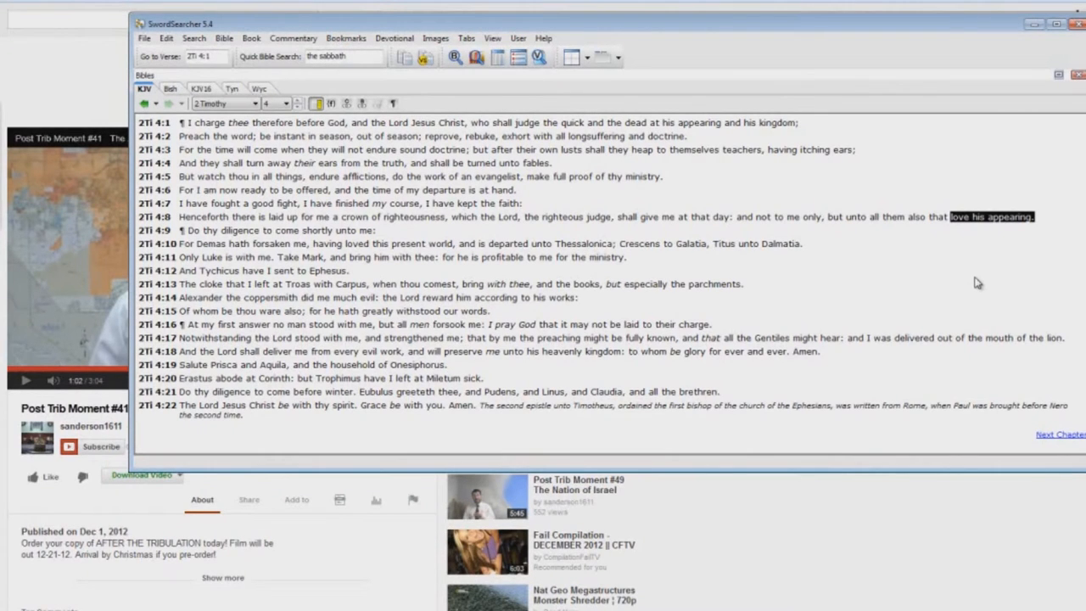
mouse_move(953, 273)
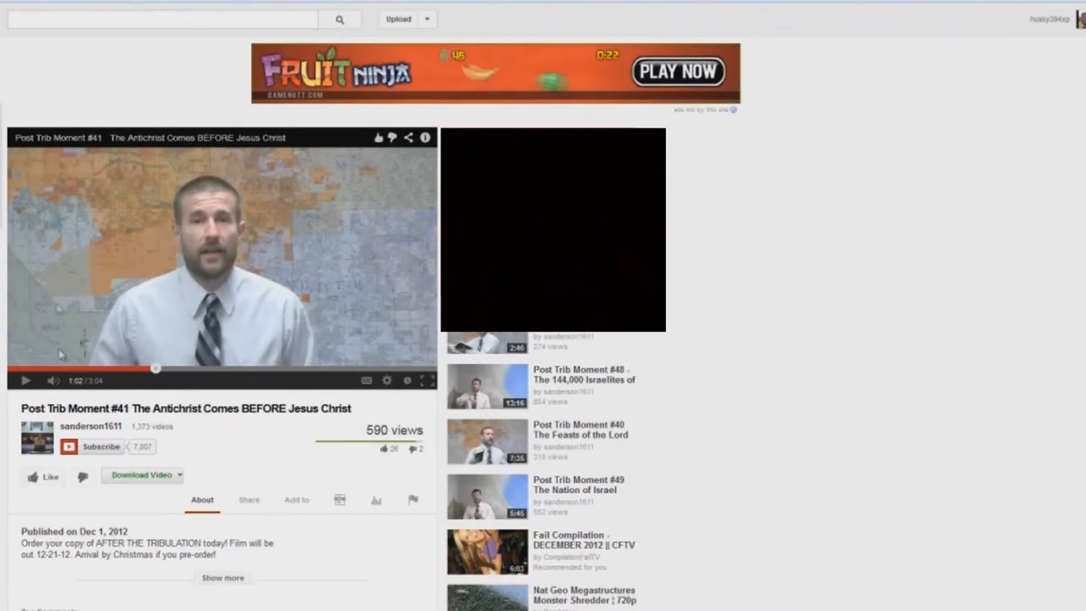
mouse_move(297, 452)
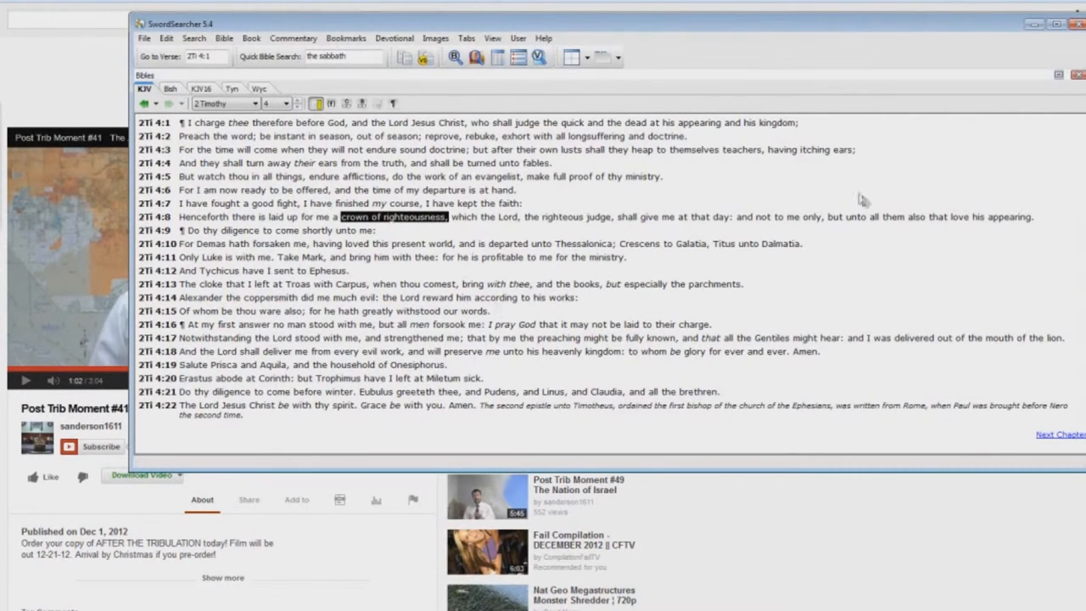
mouse_move(922, 230)
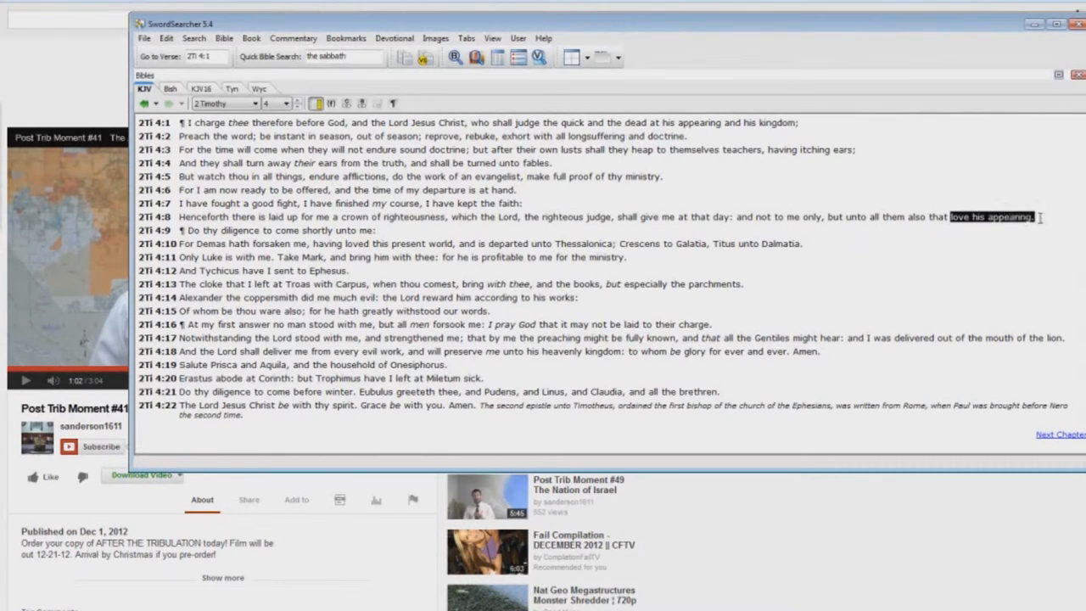
mouse_move(1024, 322)
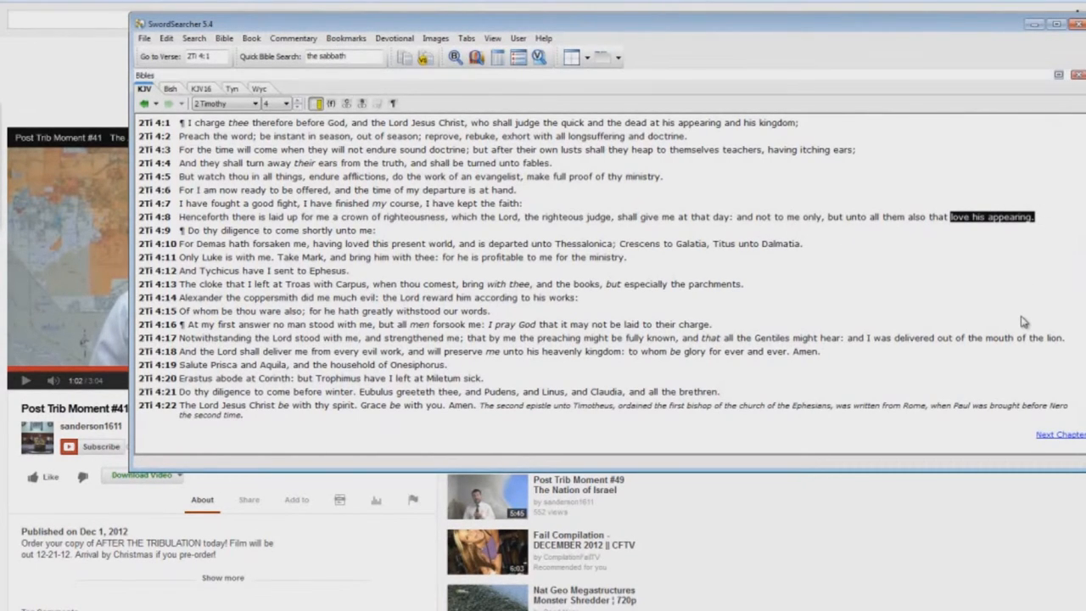
mouse_move(1021, 322)
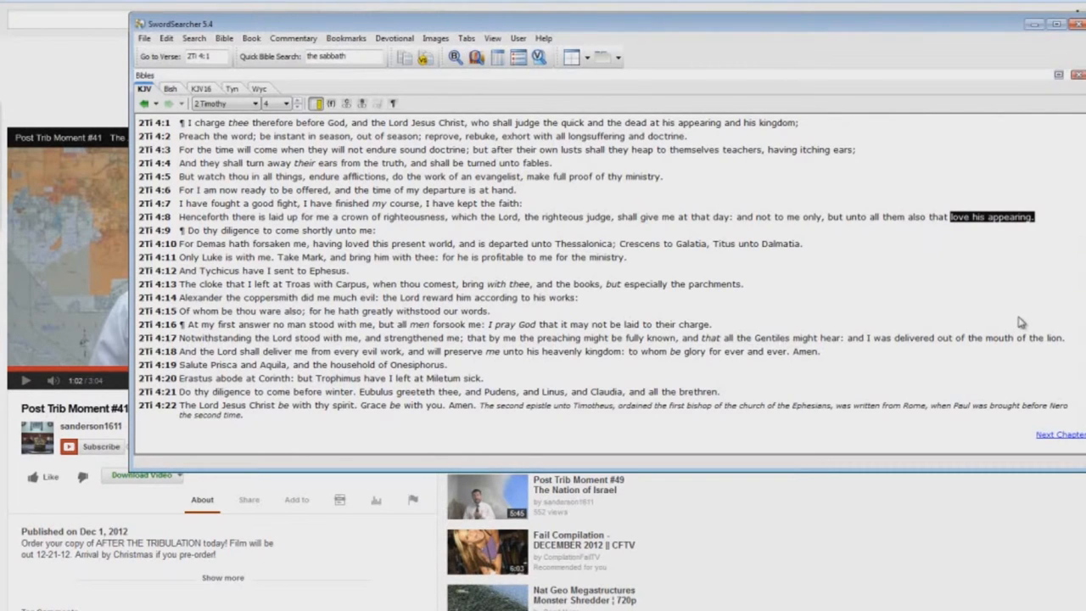
mouse_move(977, 261)
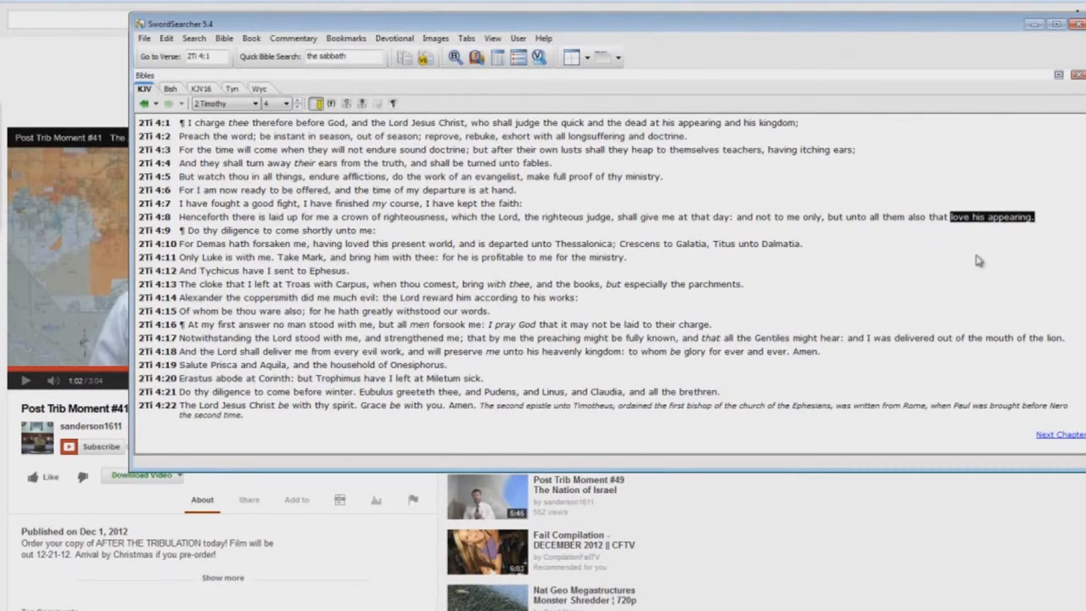
mouse_move(920, 249)
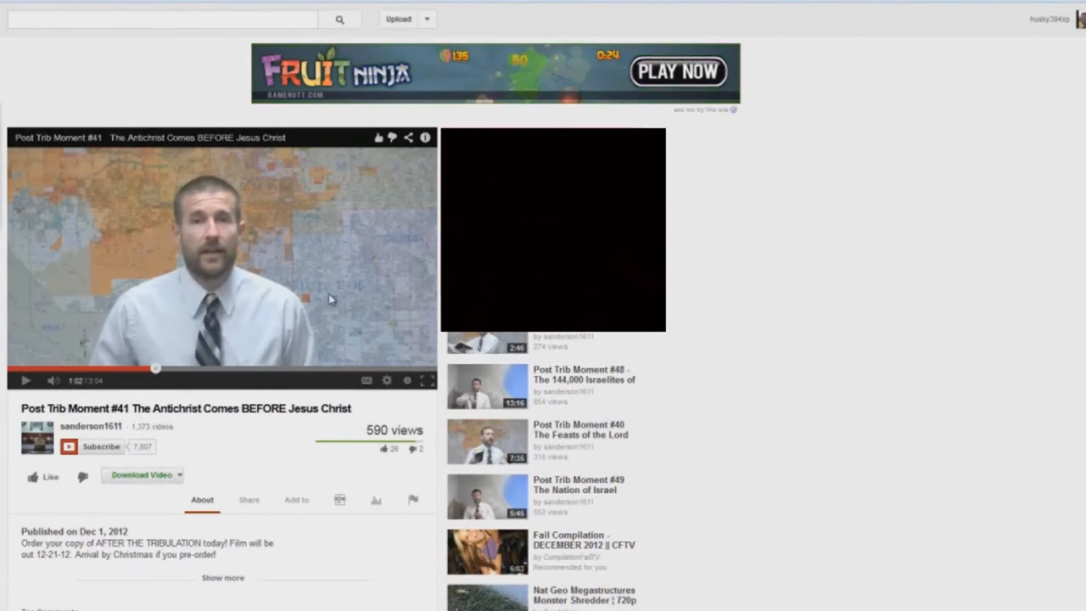
mouse_move(286, 382)
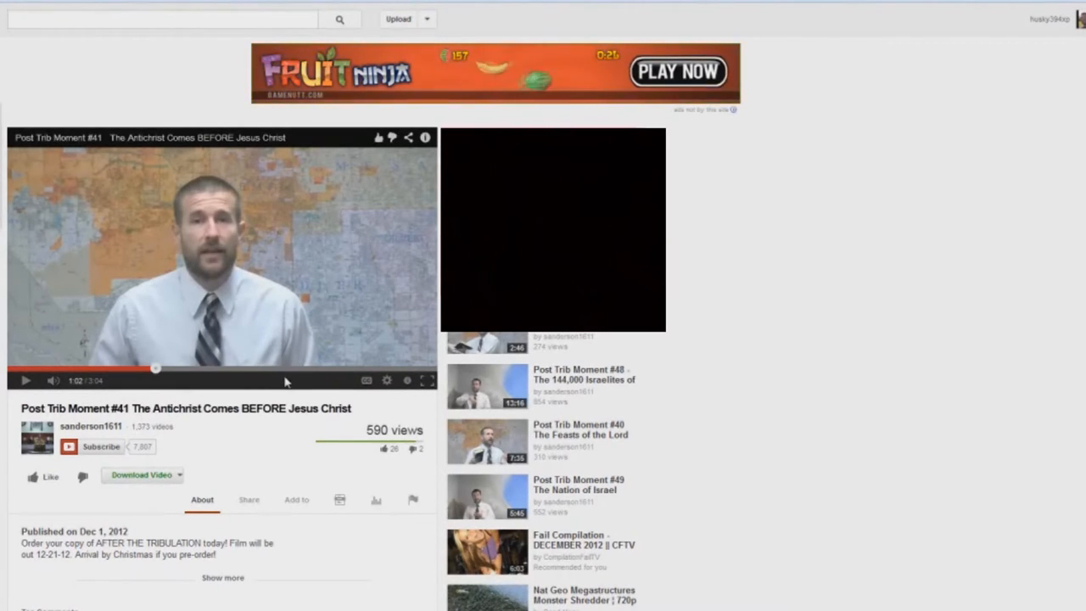
mouse_move(251, 331)
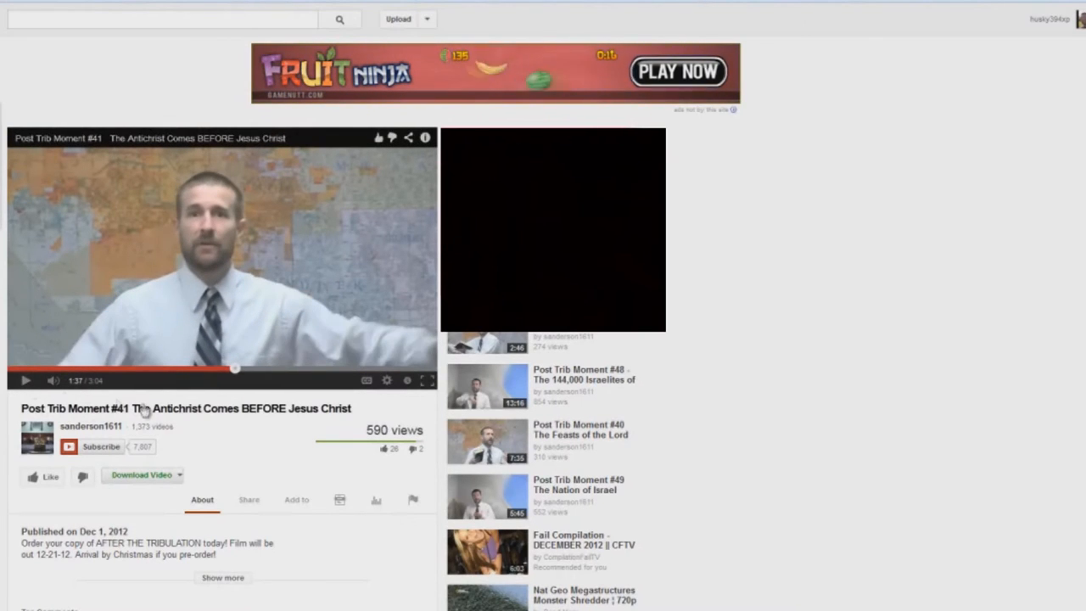
mouse_move(203, 430)
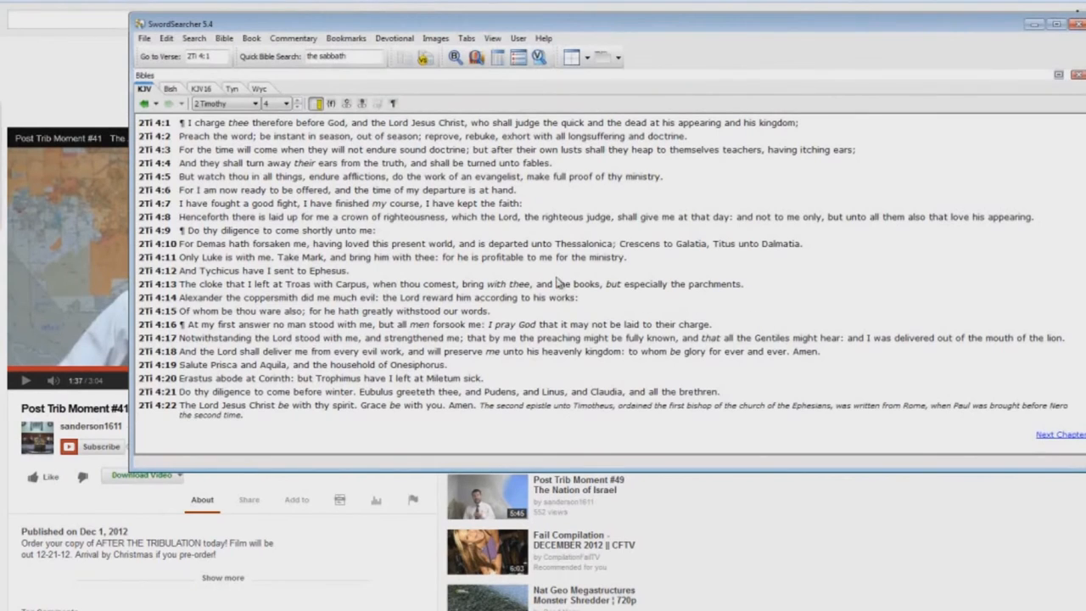
mouse_move(1032, 217)
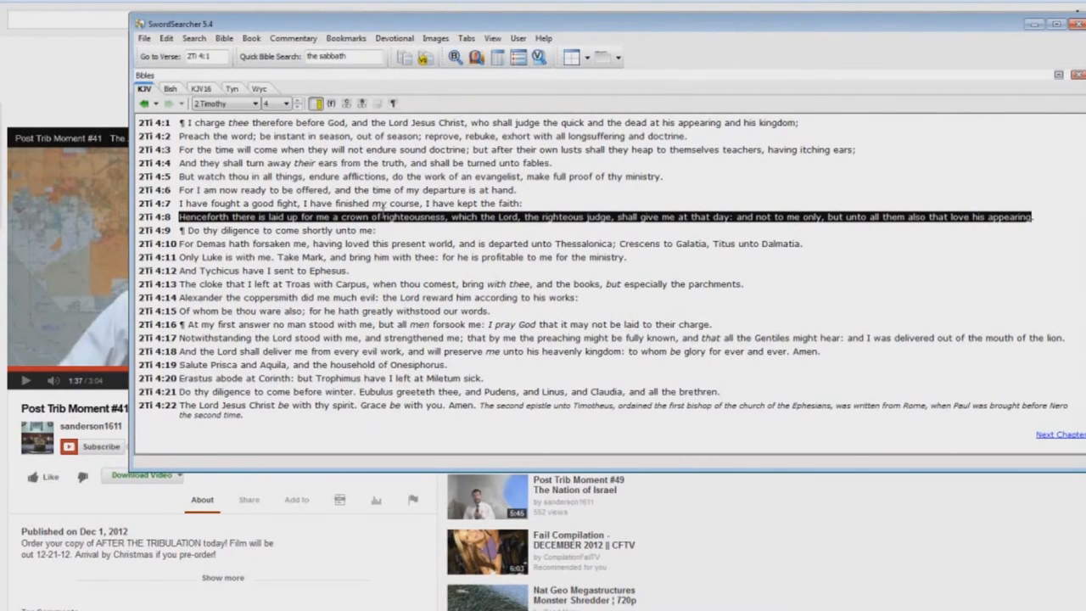
mouse_move(603, 210)
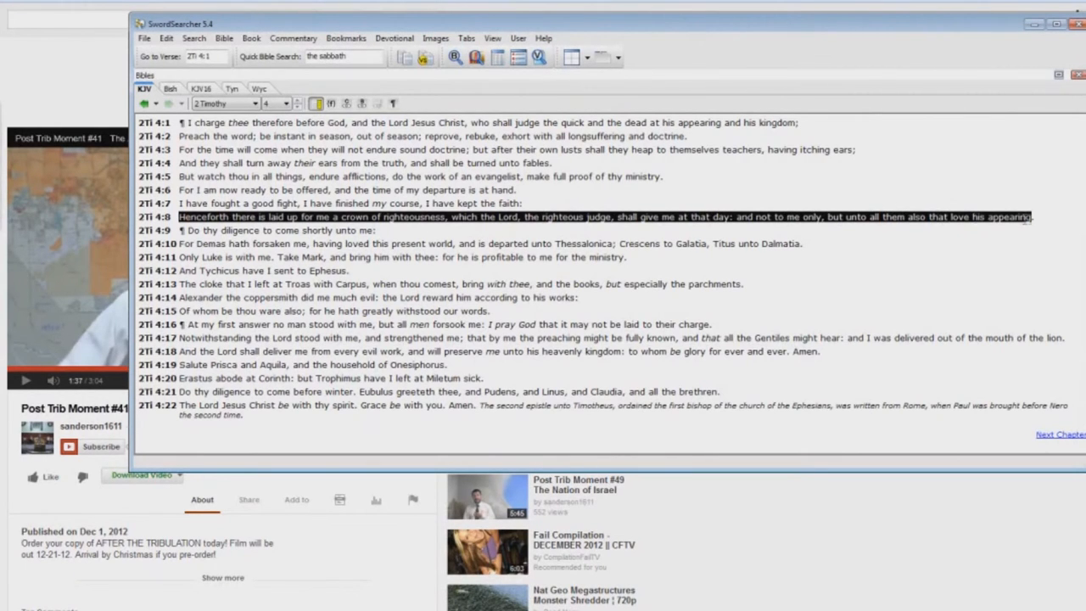
mouse_move(1028, 219)
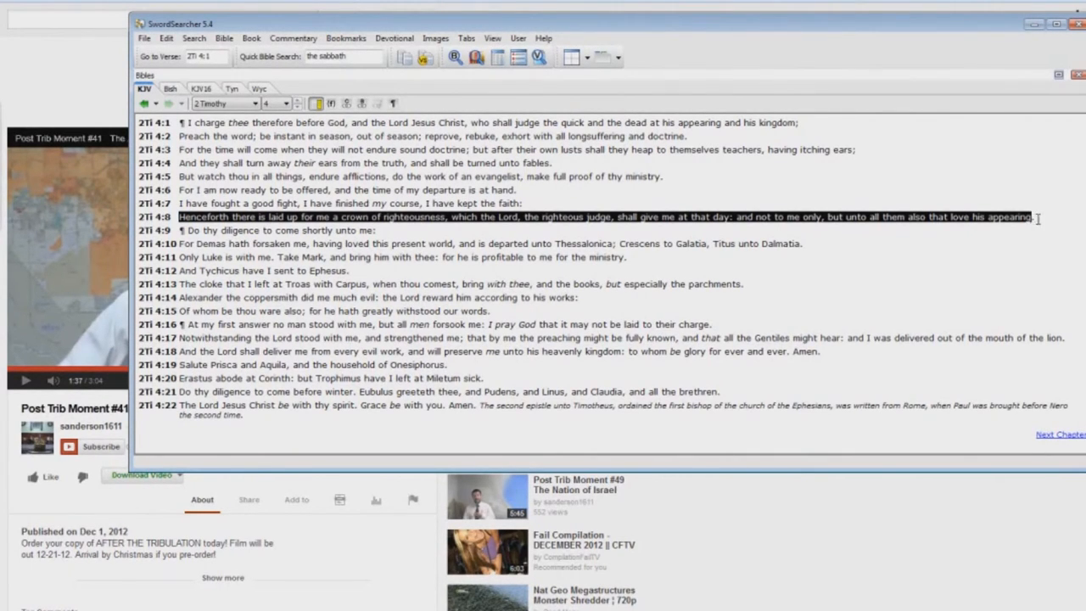
mouse_move(603, 371)
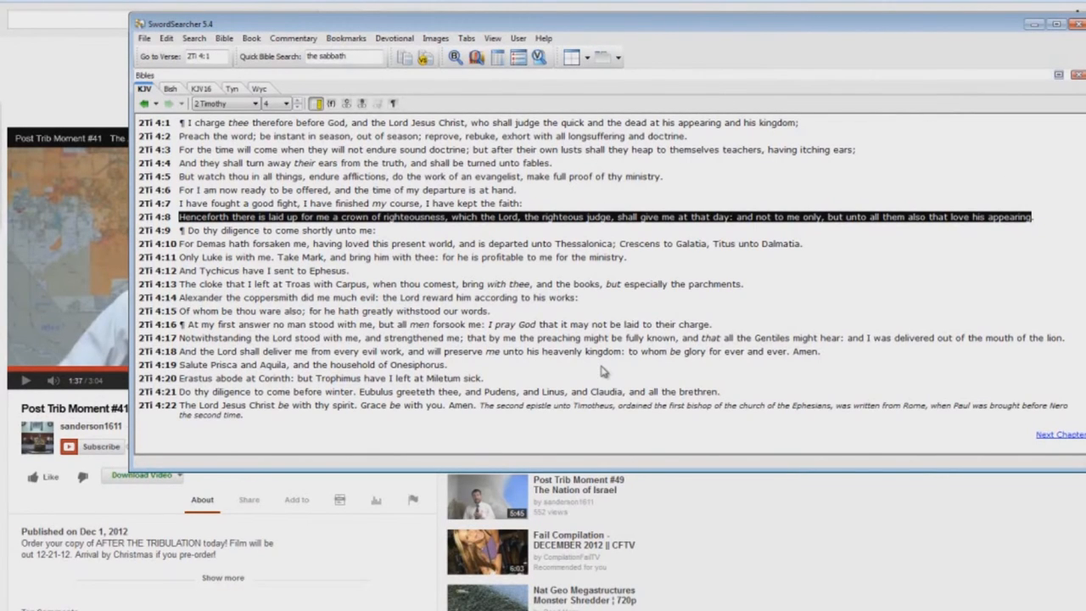
mouse_move(690, 103)
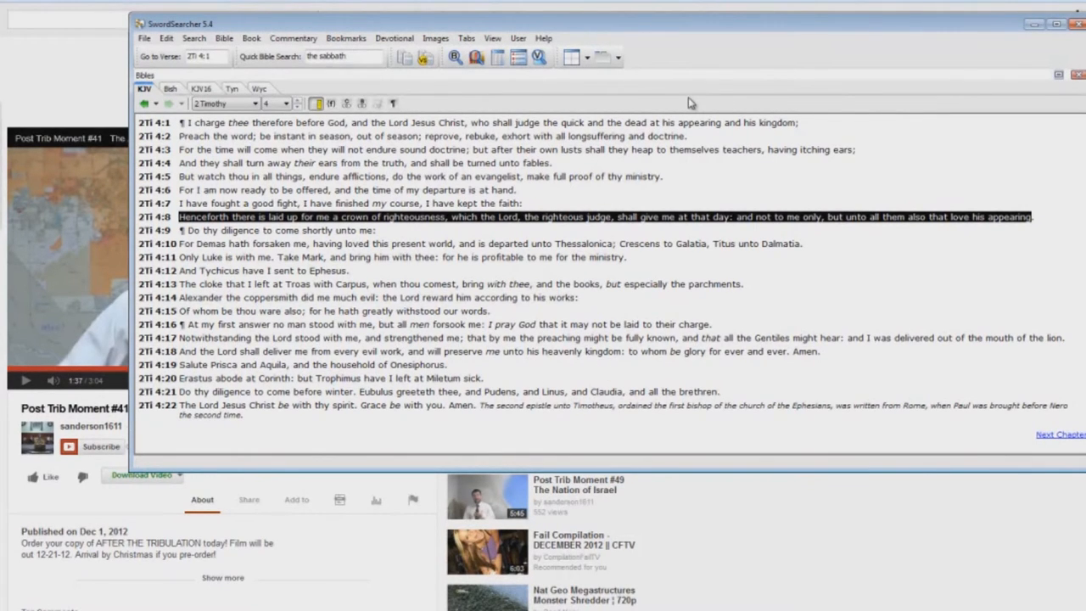
mouse_move(1061, 40)
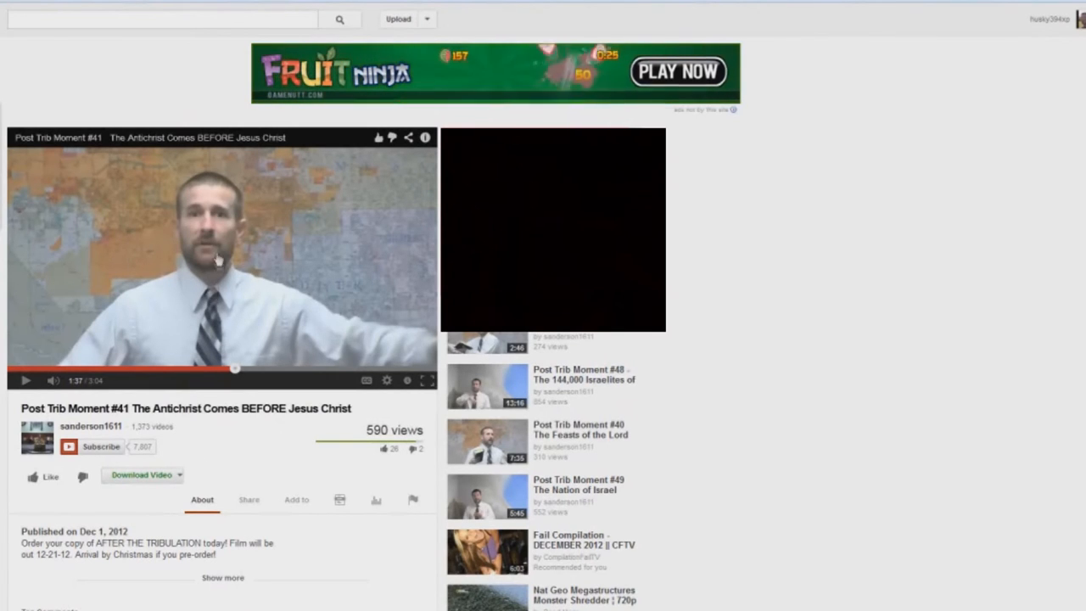
mouse_move(210, 294)
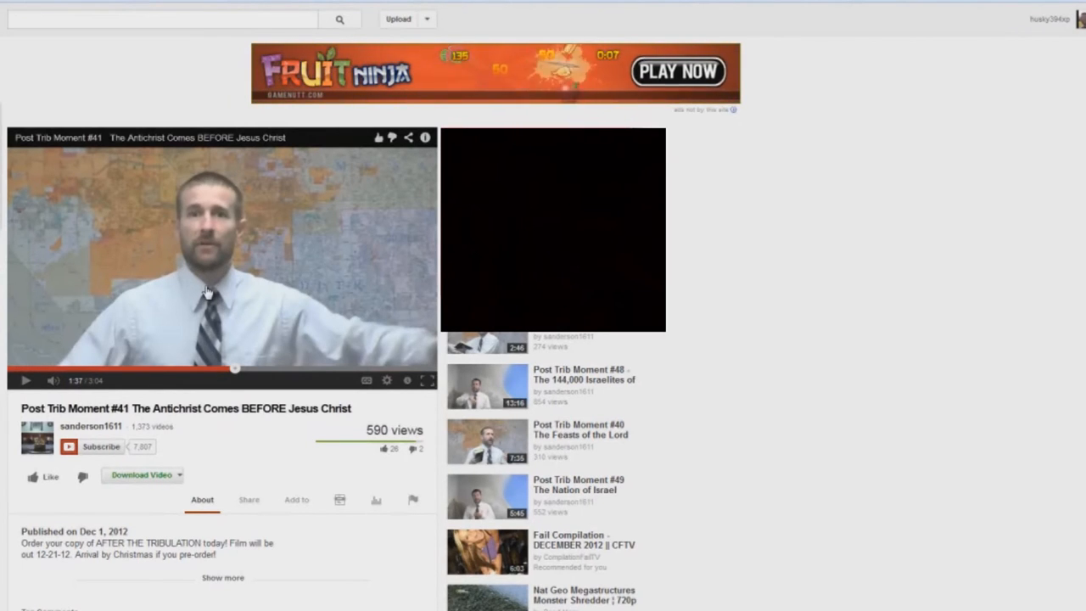
mouse_move(192, 262)
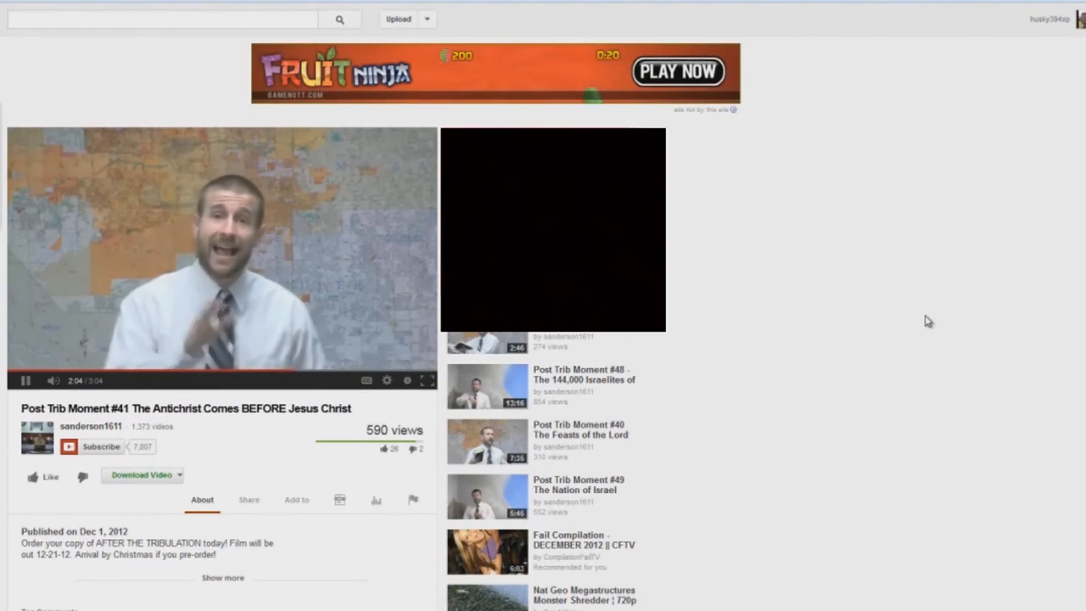
mouse_move(807, 361)
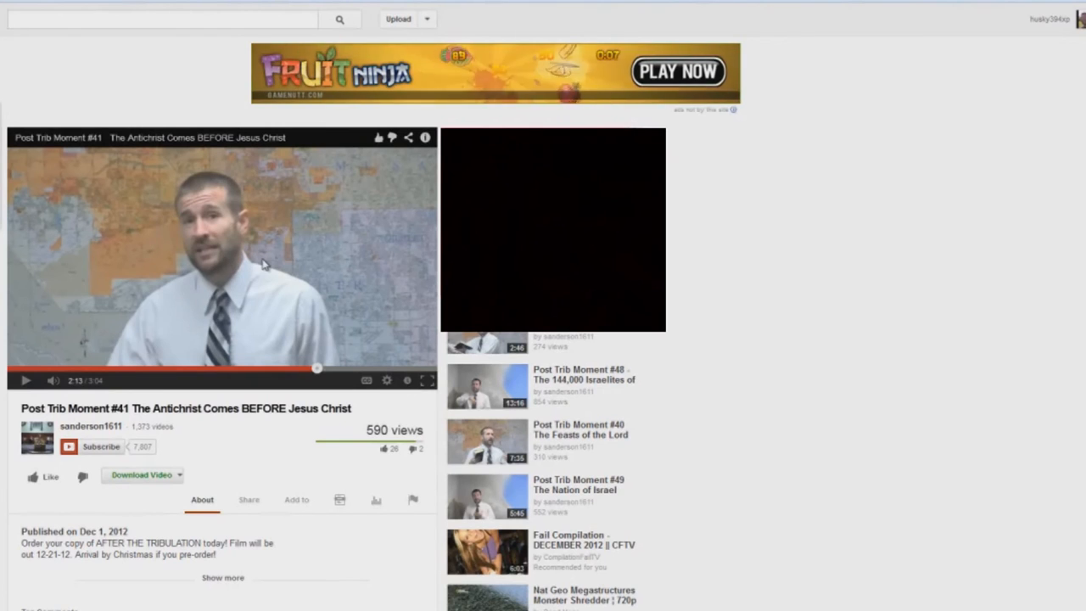
mouse_move(244, 312)
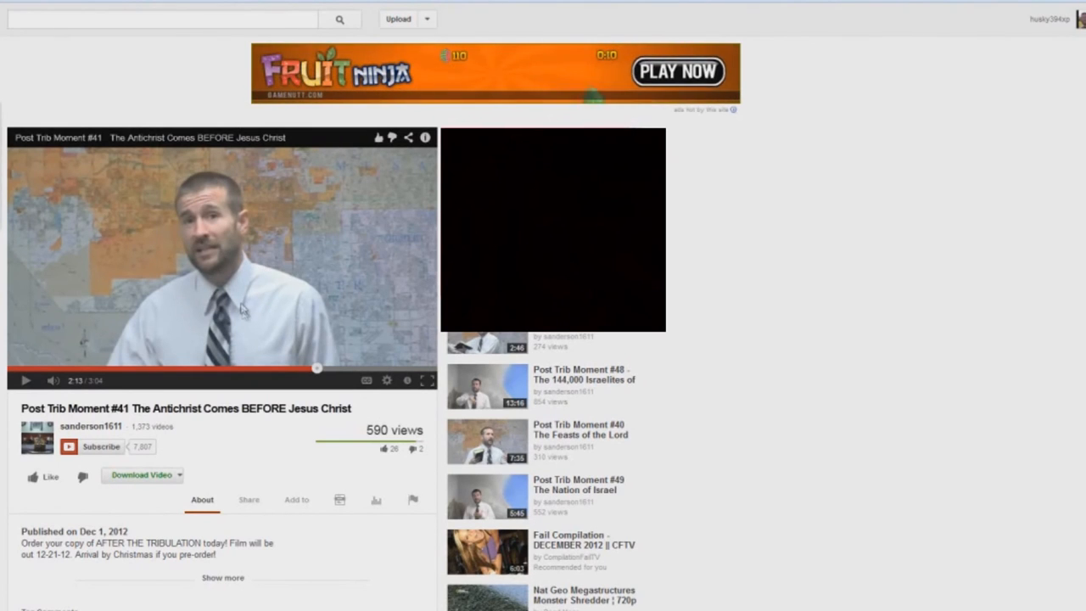
mouse_move(238, 280)
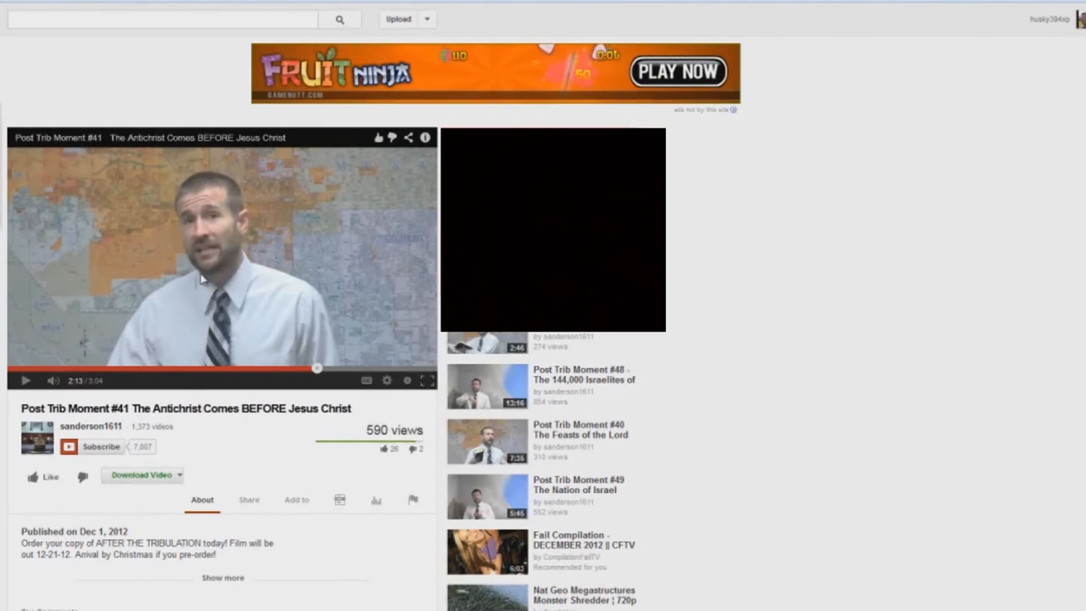
mouse_move(171, 391)
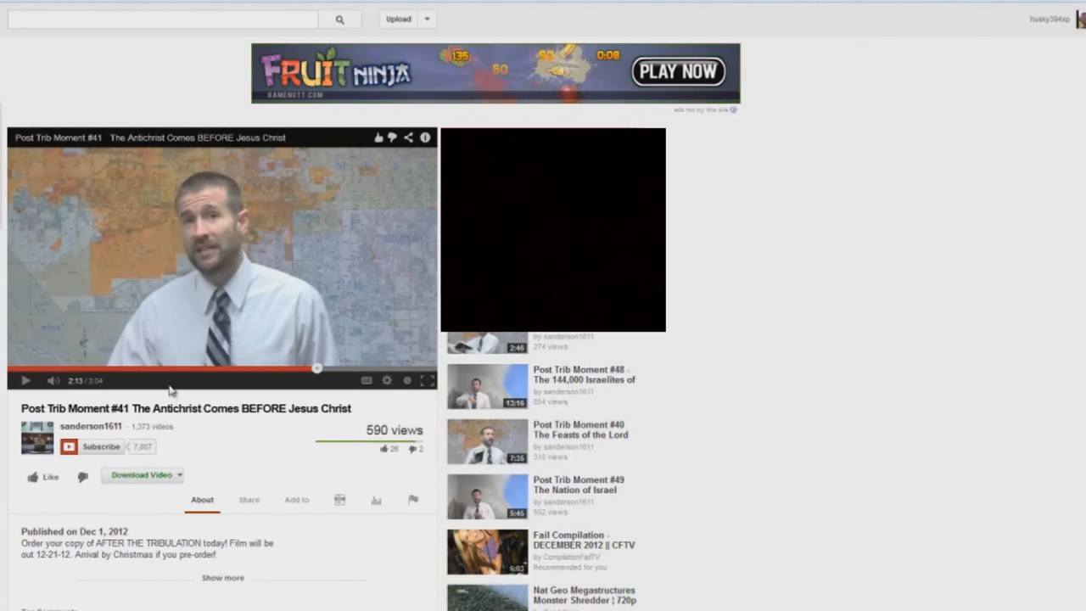
mouse_move(219, 374)
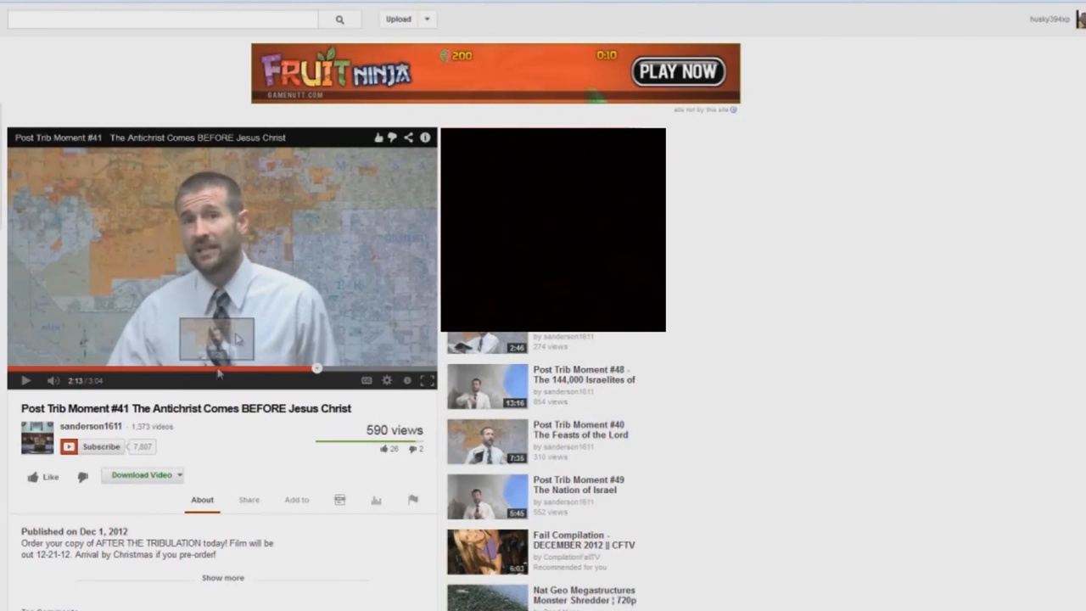